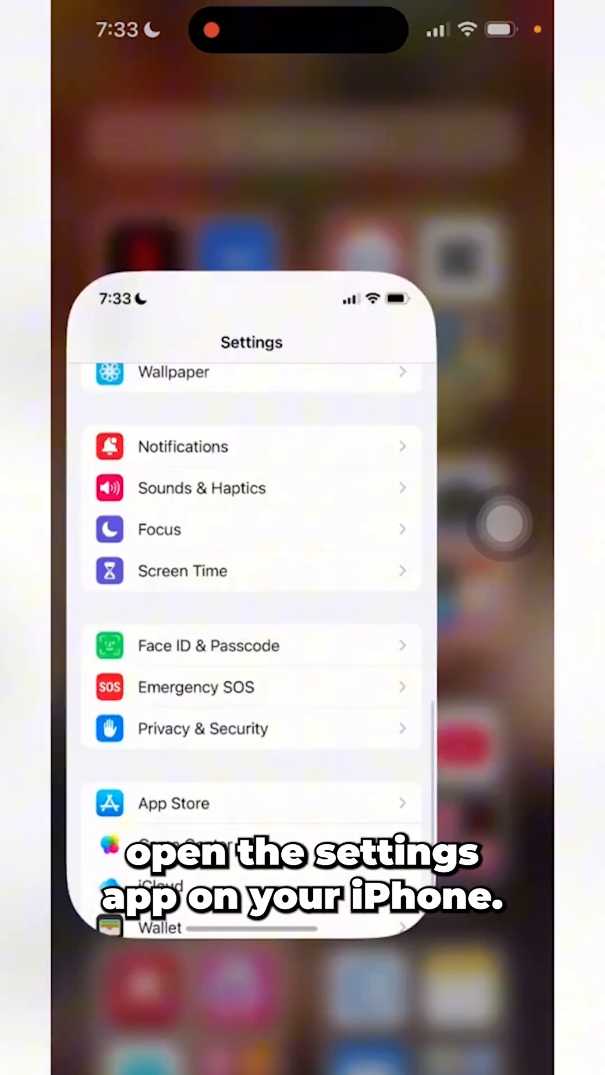
Scroll down the main Settings page toward the Apps entry.
scroll(down, 3)
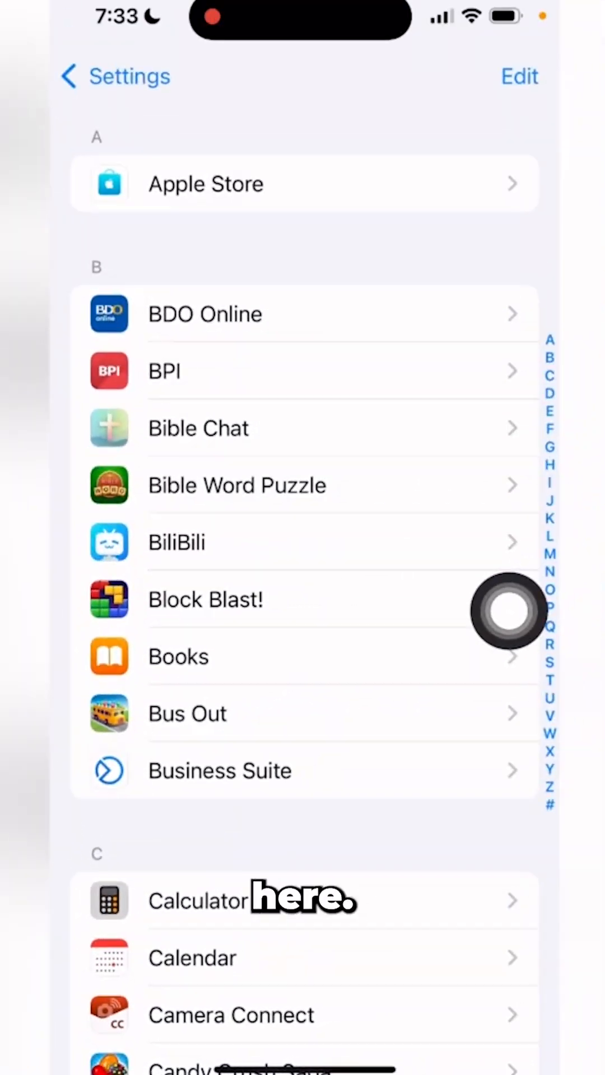
Scroll the Apps list to the P section and enter the Phone app's settings.
scroll(down, 3)
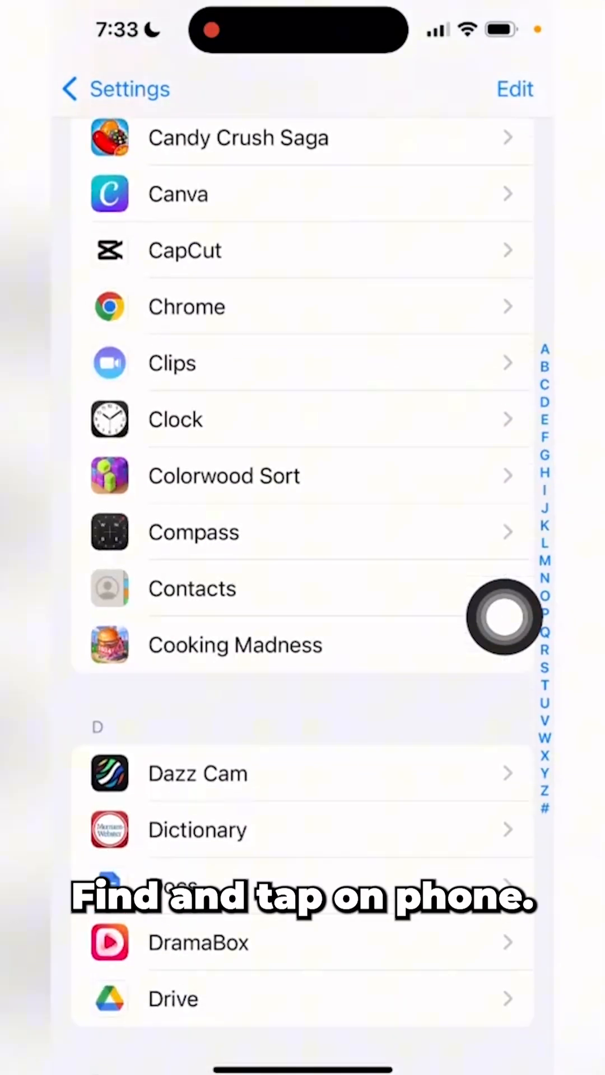
scroll(down, 3)
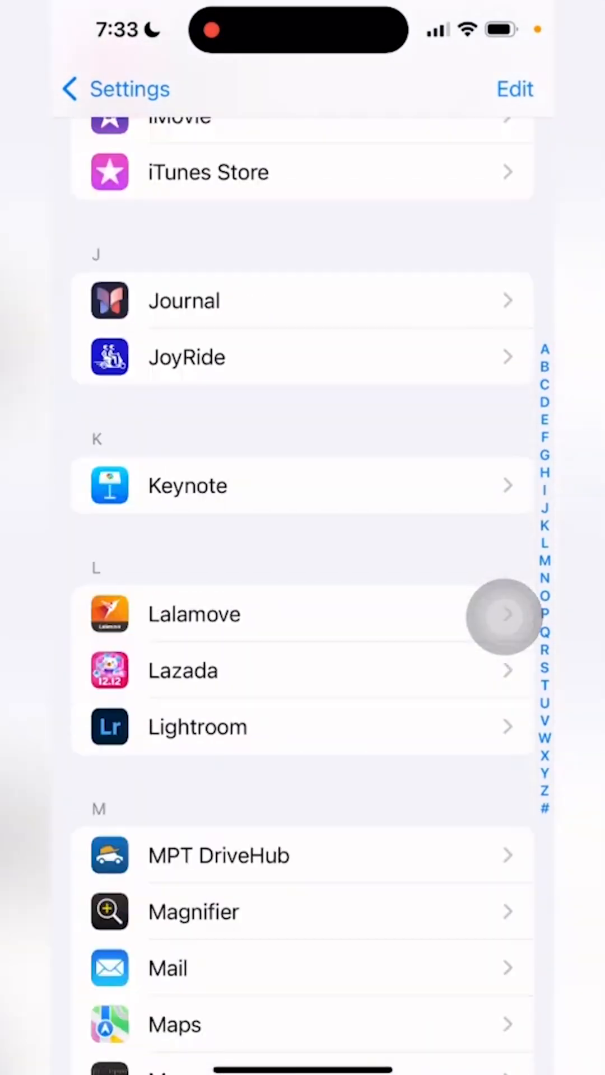
scroll(down, 3)
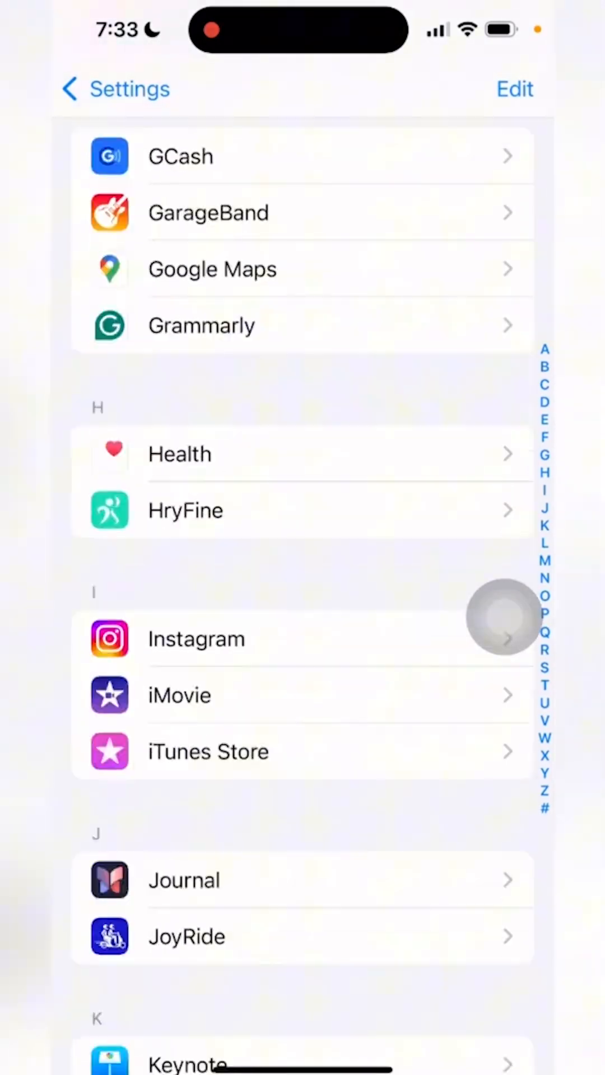
scroll(down, 3)
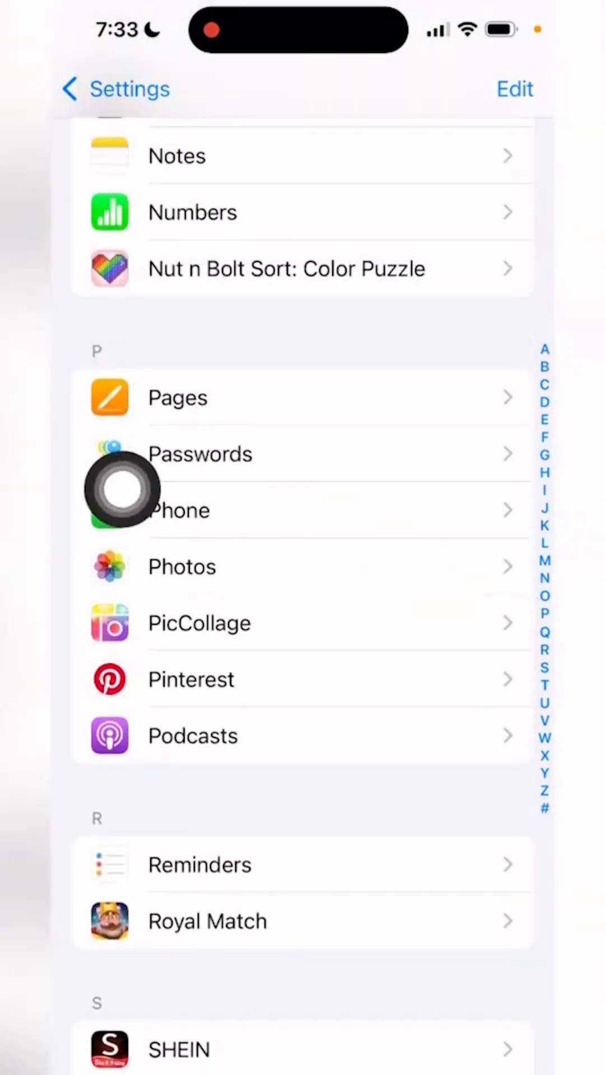
click(180, 510)
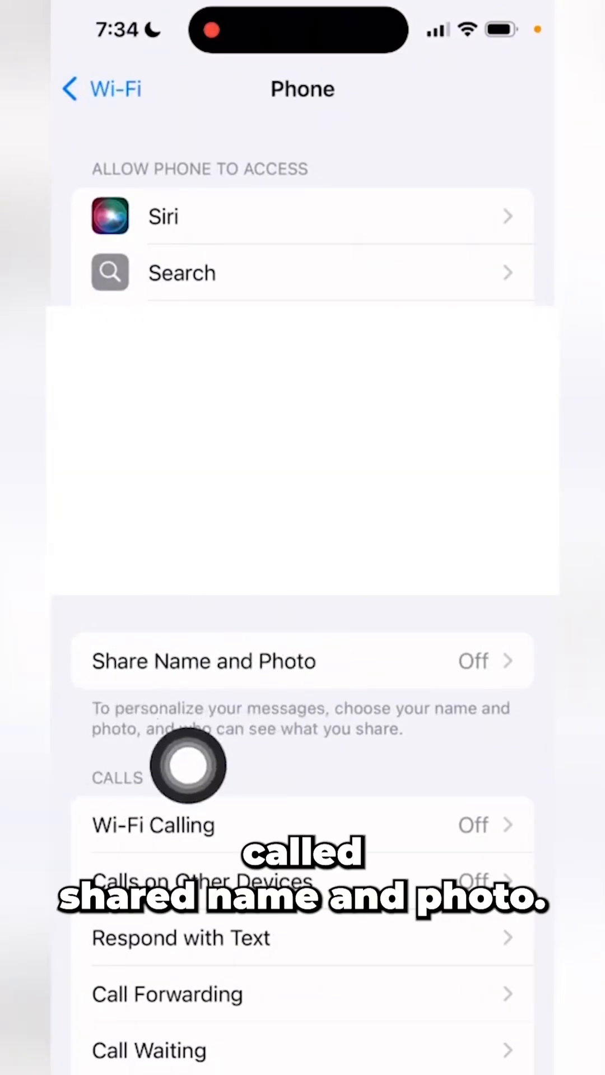
Enter Share Name and Photo, where Name & Photo Sharing shows as off.
click(301, 661)
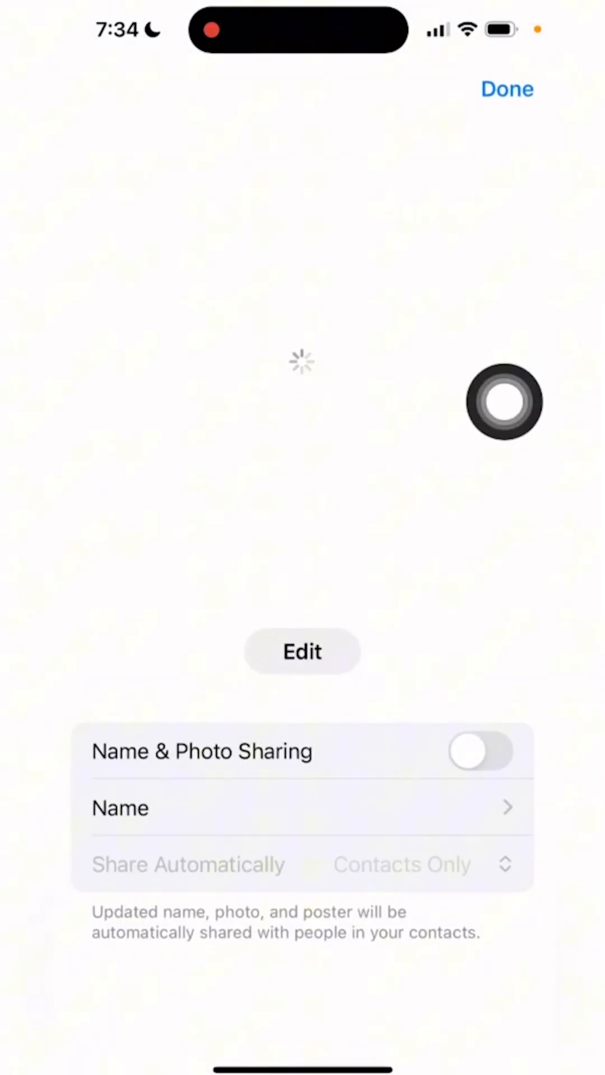